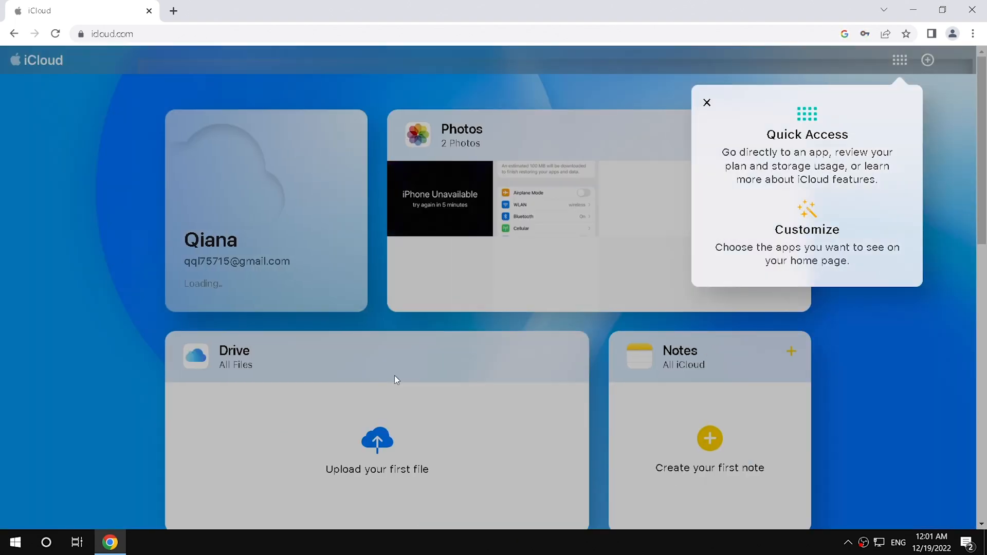
{"action": "mouse_move", "coordinate": [706, 106]}
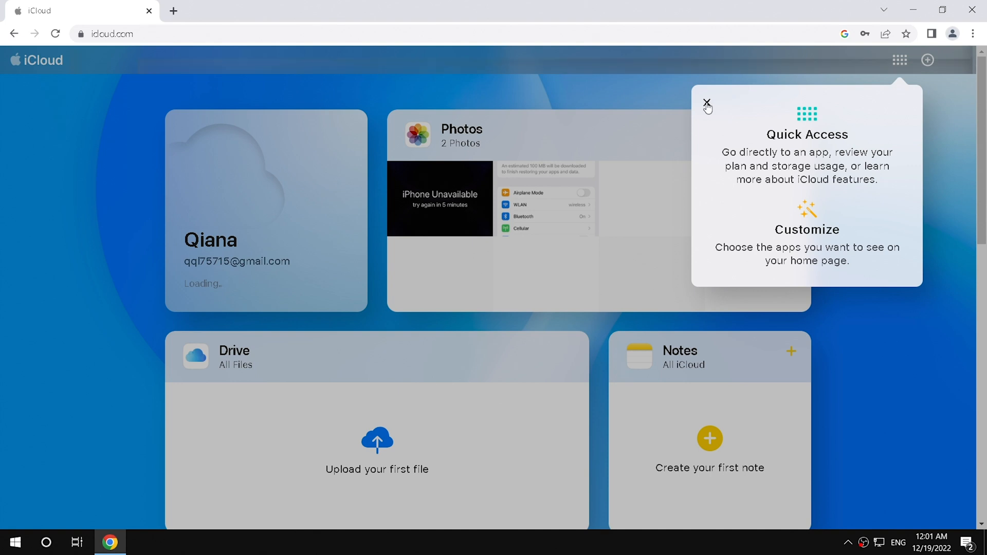
Dismiss the Quick Access tip and launch Find My from the iCloud home page
{"action": "left_click", "coordinate": [706, 103]}
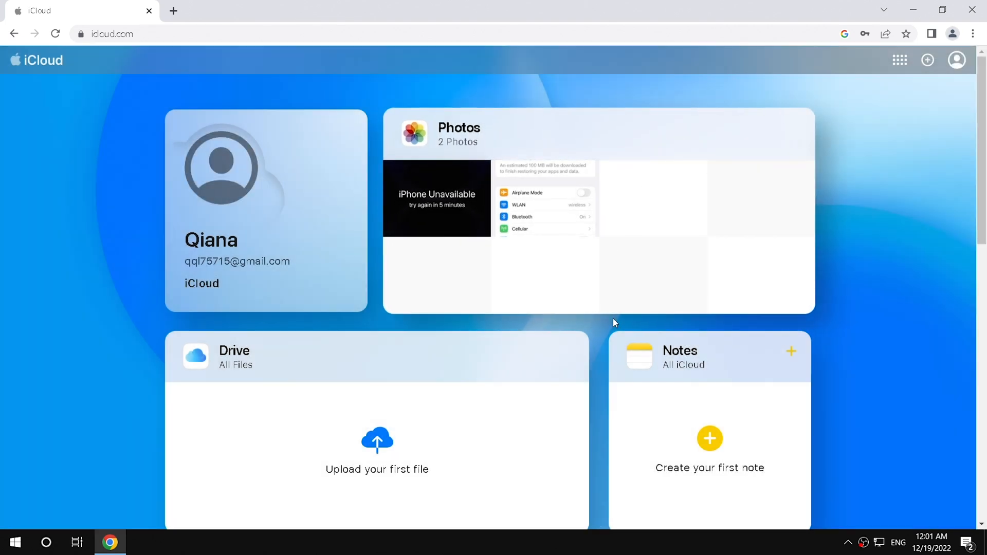
{"action": "scroll", "scroll_direction": "down", "scroll_amount": 3}
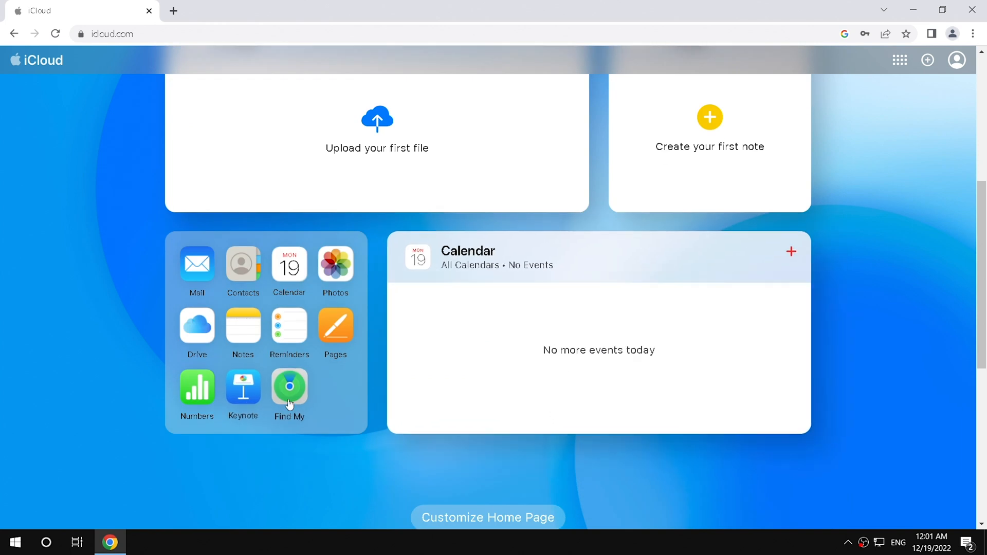
{"action": "left_click", "coordinate": [289, 386]}
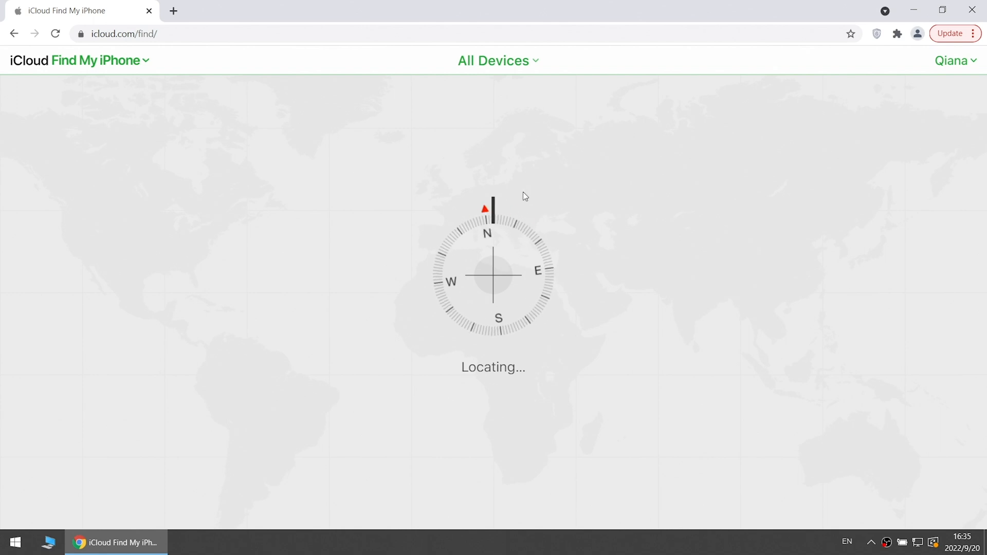
Select the online iPhone from the All Devices list
{"action": "left_click", "coordinate": [498, 61]}
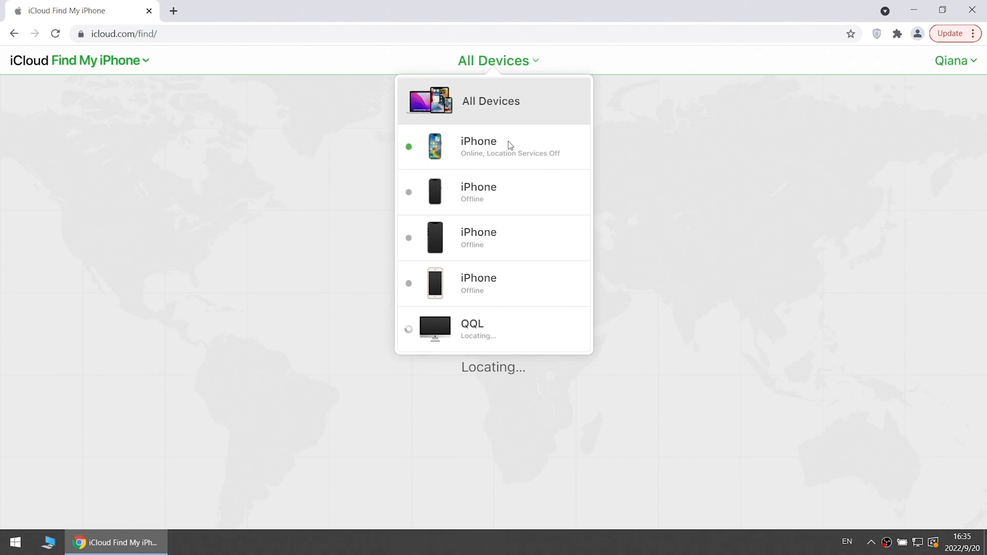
{"action": "left_click", "coordinate": [479, 147]}
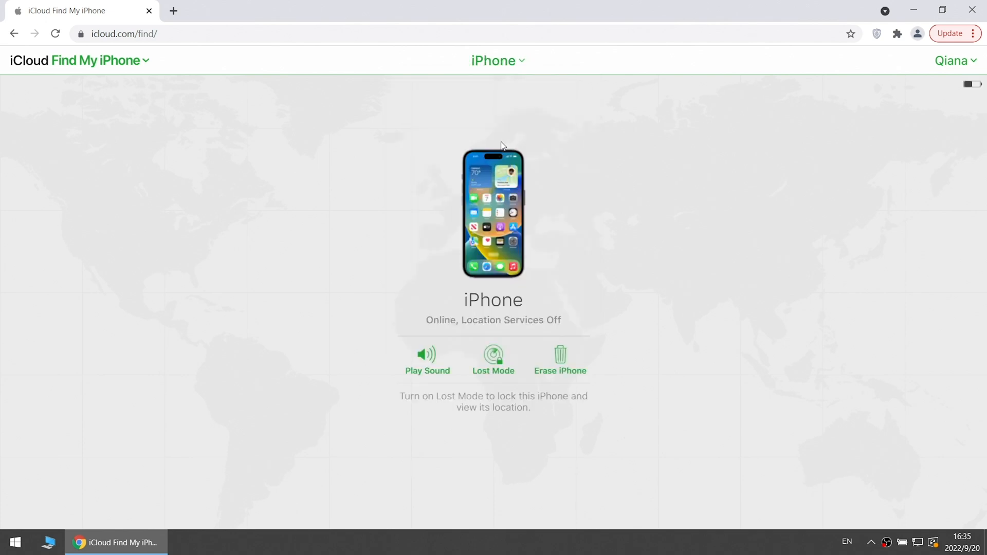
{"action": "mouse_move", "coordinate": [514, 218]}
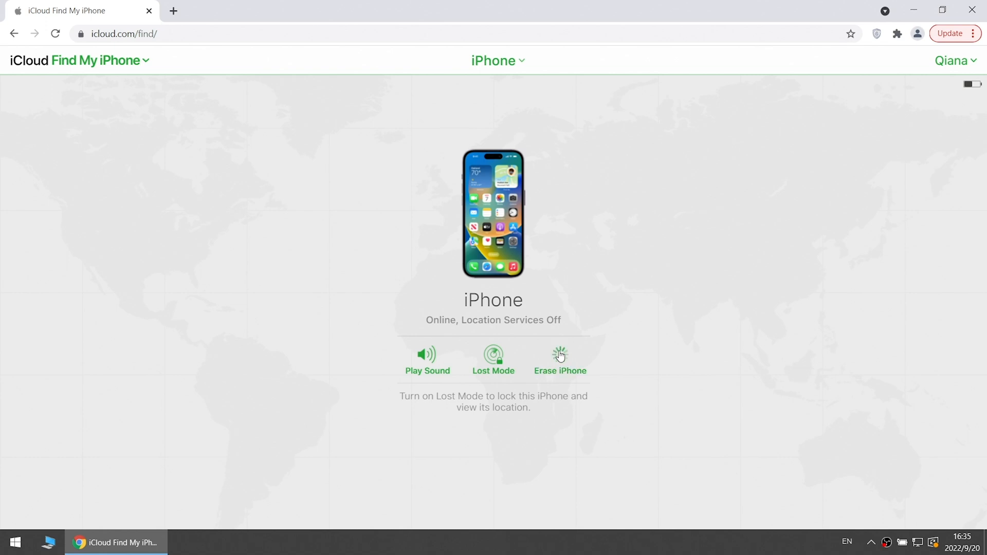
Erase the iPhone, skipping the contact phone number, and acknowledge Erase Started
{"action": "left_click", "coordinate": [559, 356]}
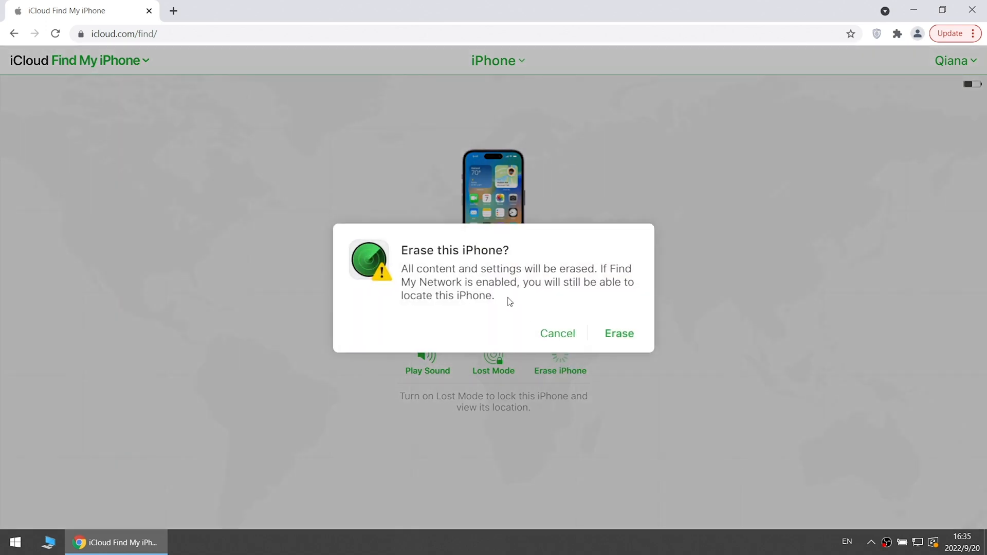
{"action": "left_click", "coordinate": [618, 333]}
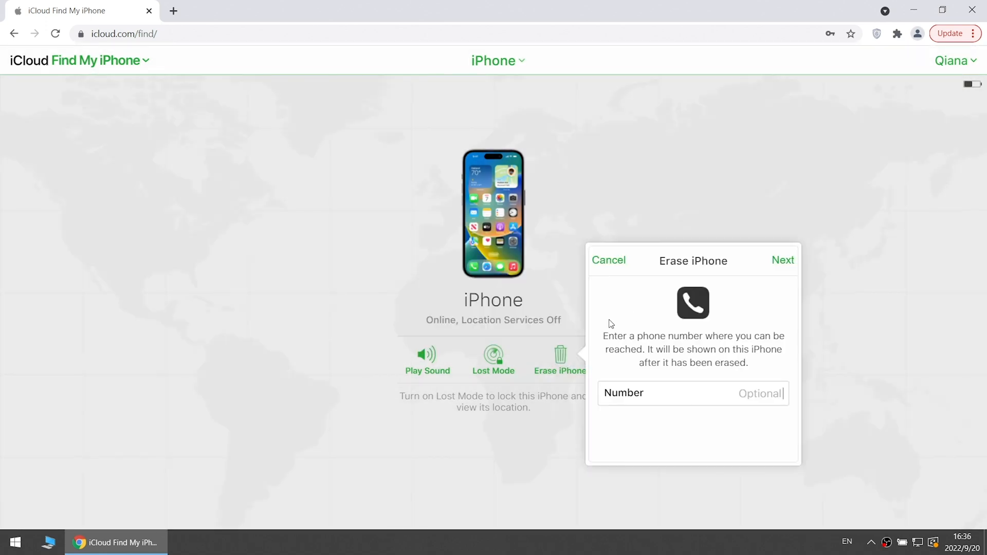
{"action": "mouse_move", "coordinate": [783, 264]}
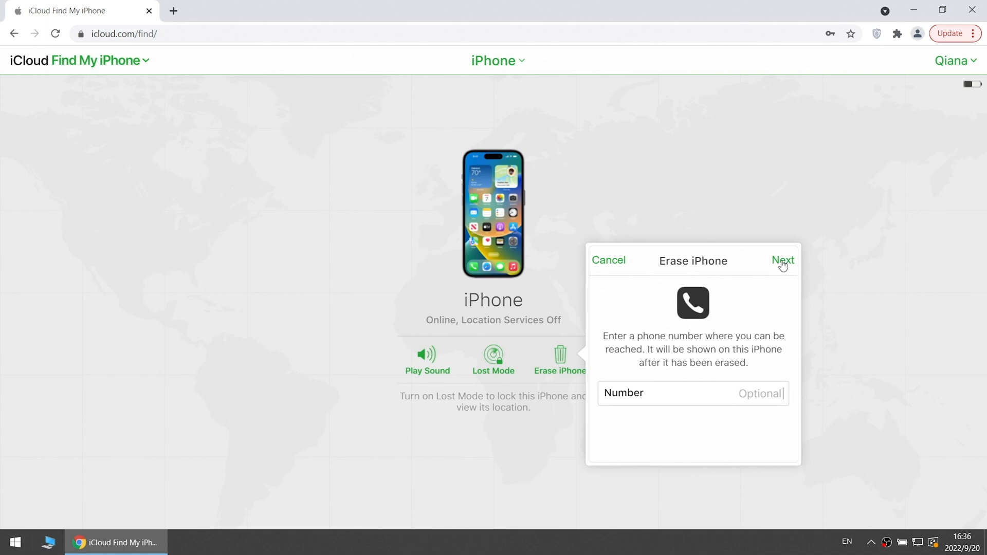
{"action": "left_click", "coordinate": [608, 260]}
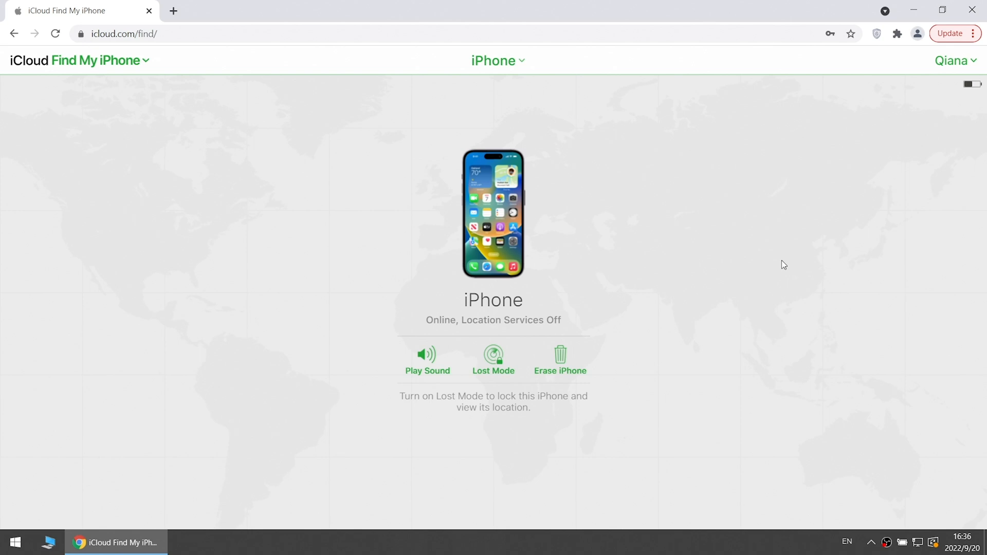
{"action": "left_click", "coordinate": [560, 359]}
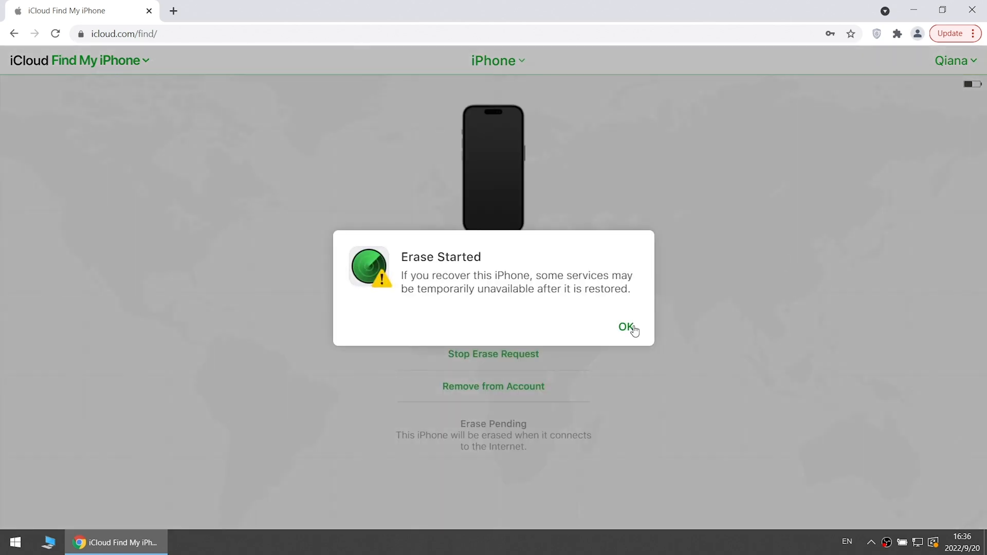
{"action": "left_click", "coordinate": [627, 326]}
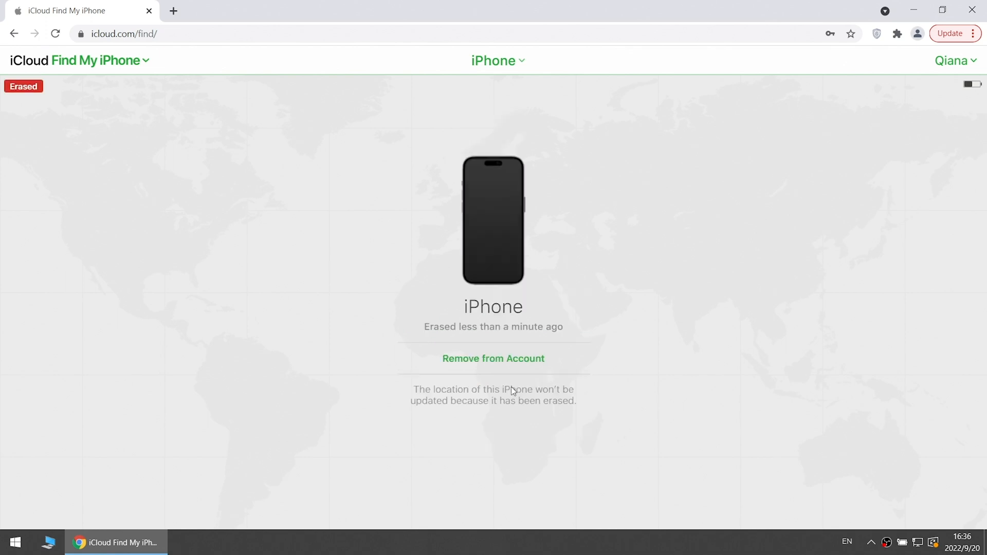
{"action": "mouse_move", "coordinate": [498, 362]}
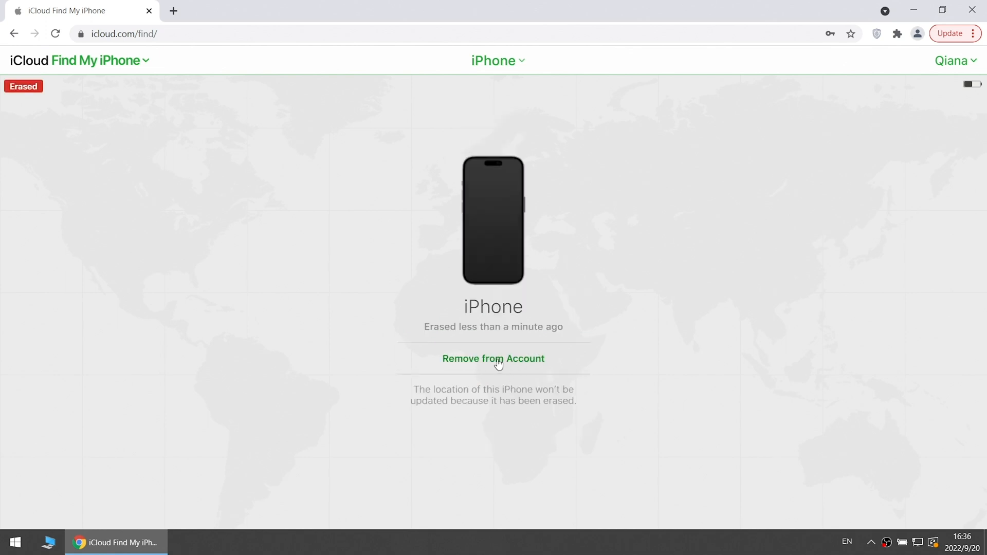
Remove the erased iPhone from the account and confirm, reaching the password prompt
{"action": "left_click", "coordinate": [492, 358]}
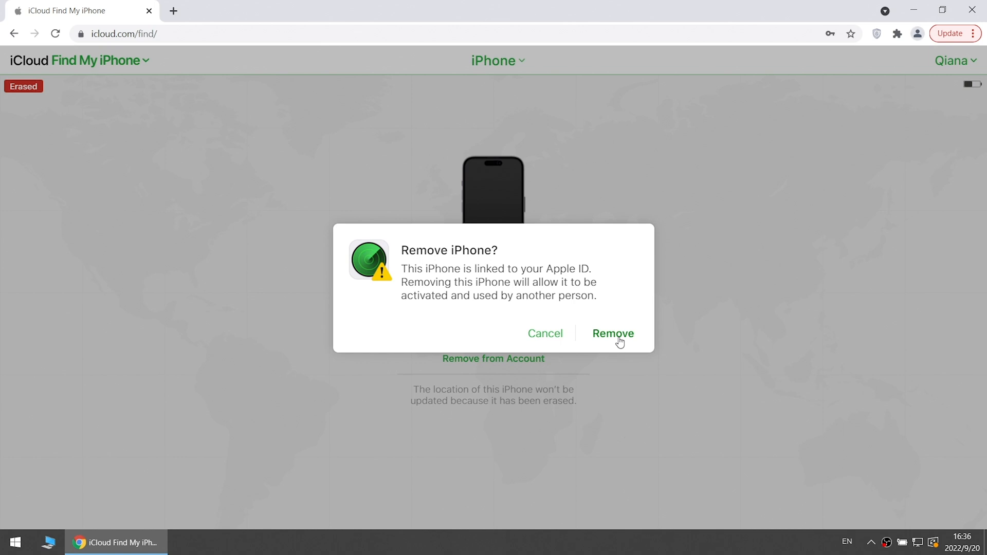
{"action": "left_click", "coordinate": [612, 333]}
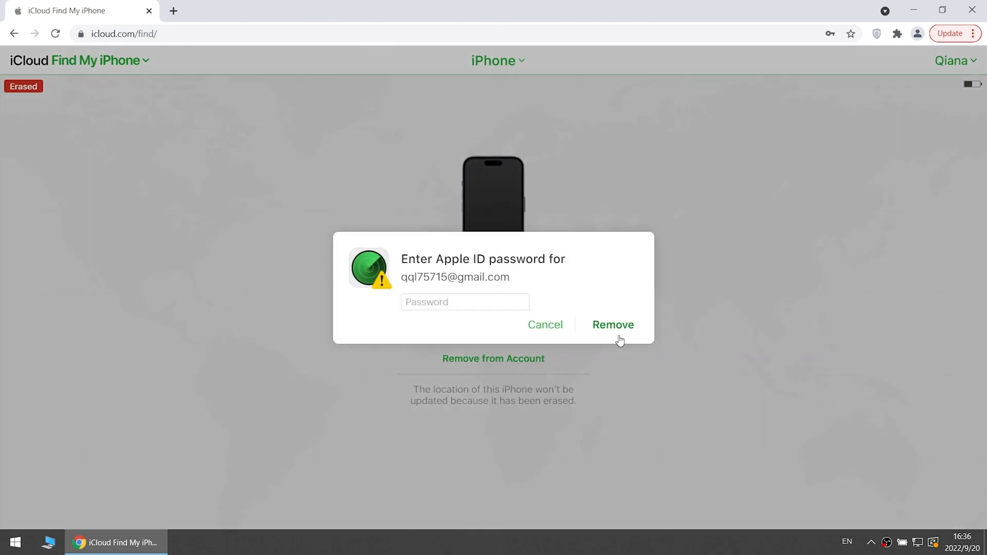